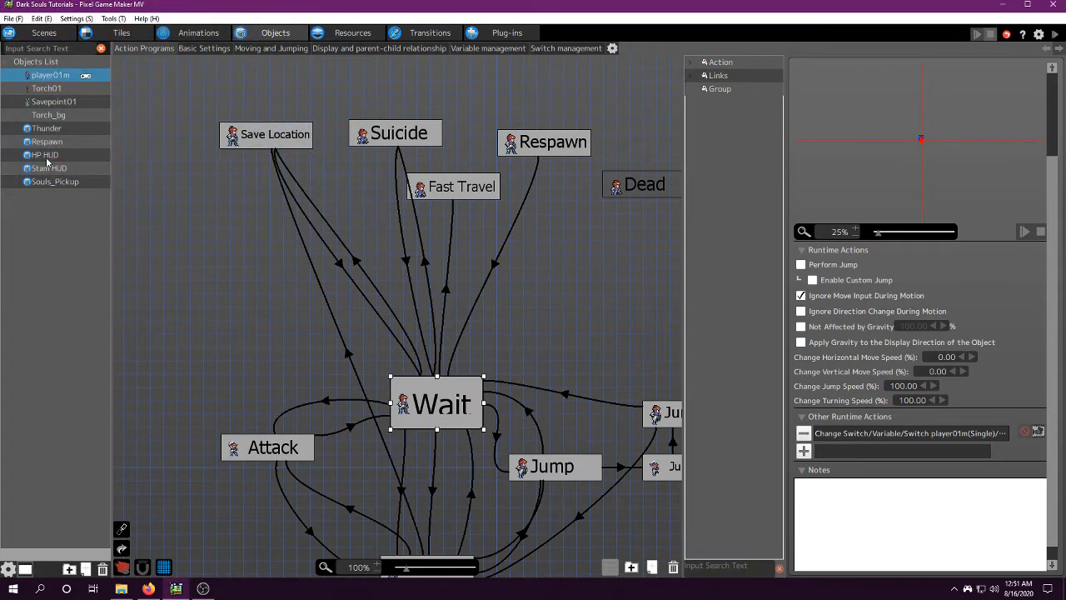
Step: Select the HP HUD object and bring up its gauge display settings
left_click(45, 155)
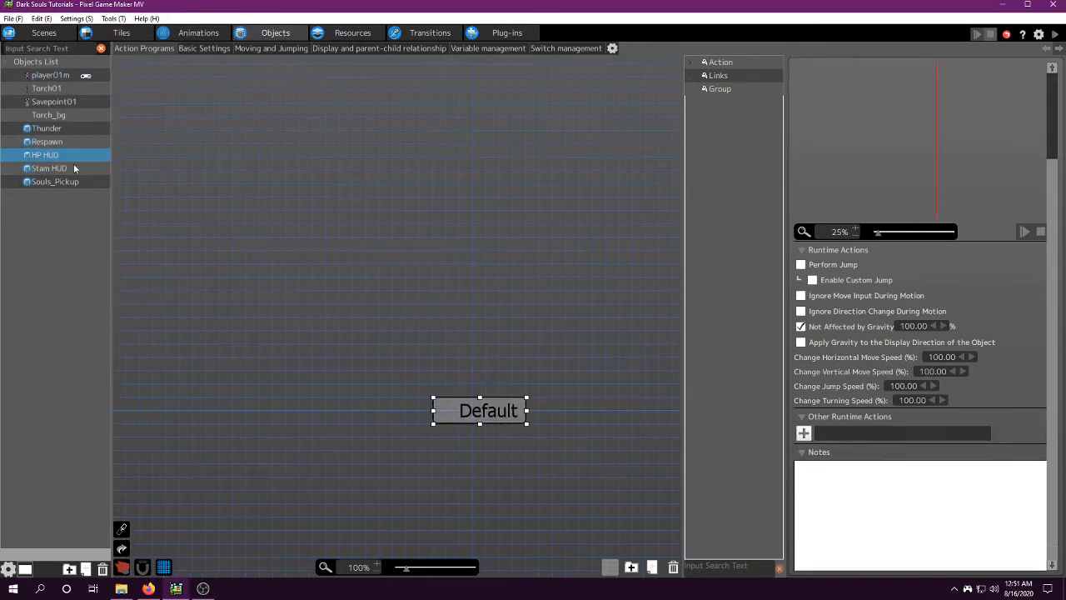
left_click(48, 166)
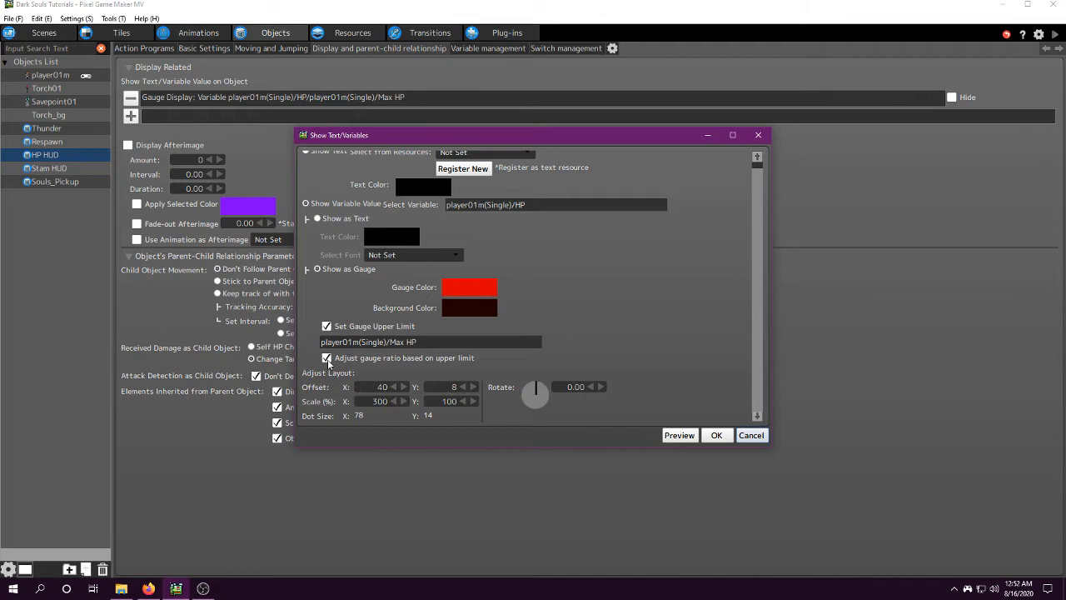
mouse_move(407, 365)
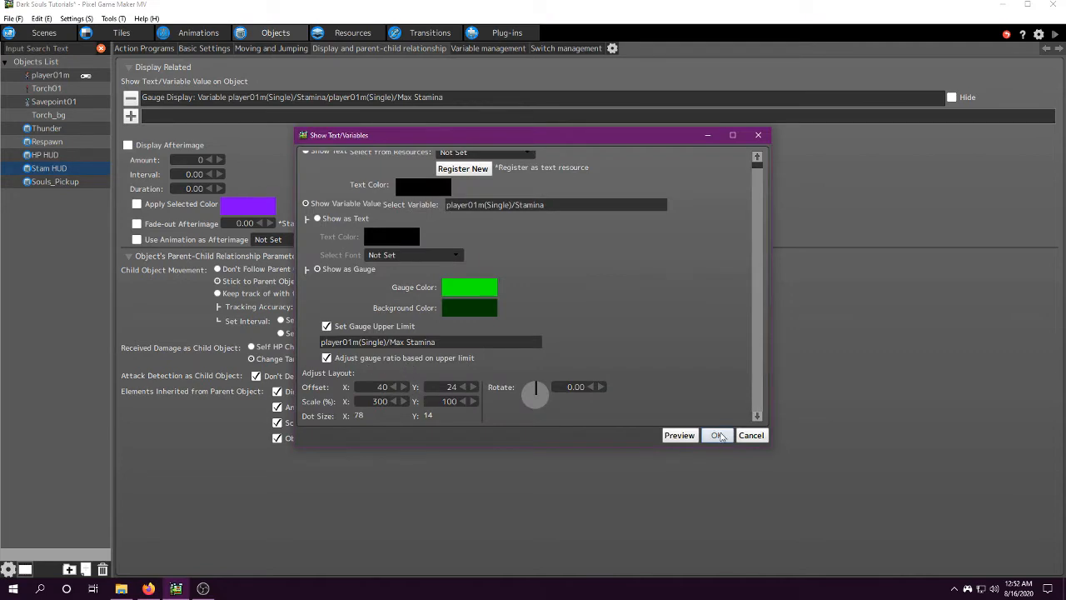
Step: Edit the stamina gauge's Scale X in Show Text/Variables and confirm
left_click(716, 435)
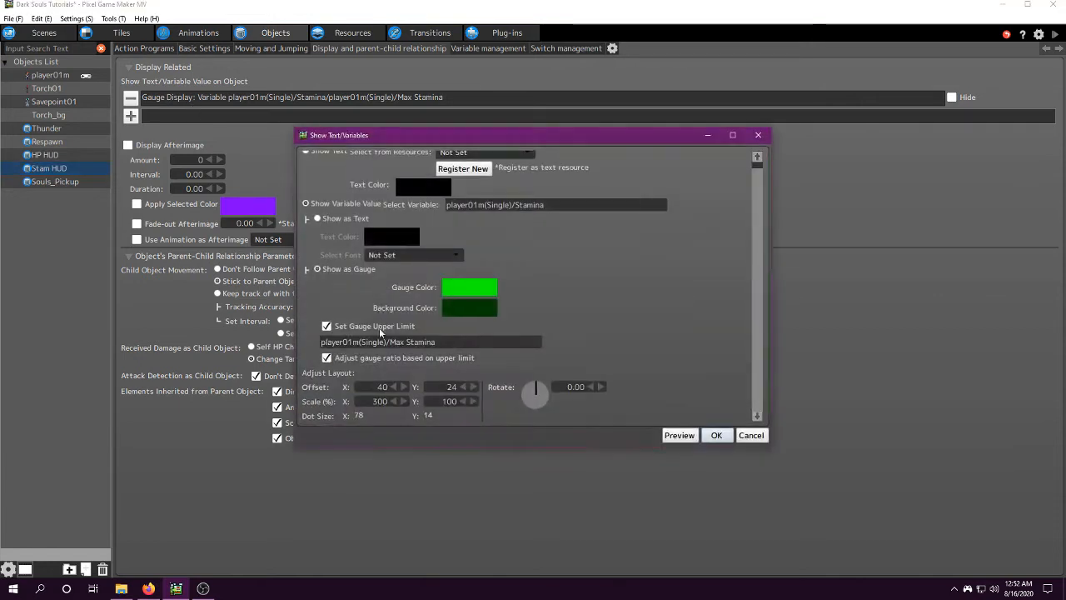
mouse_move(487, 375)
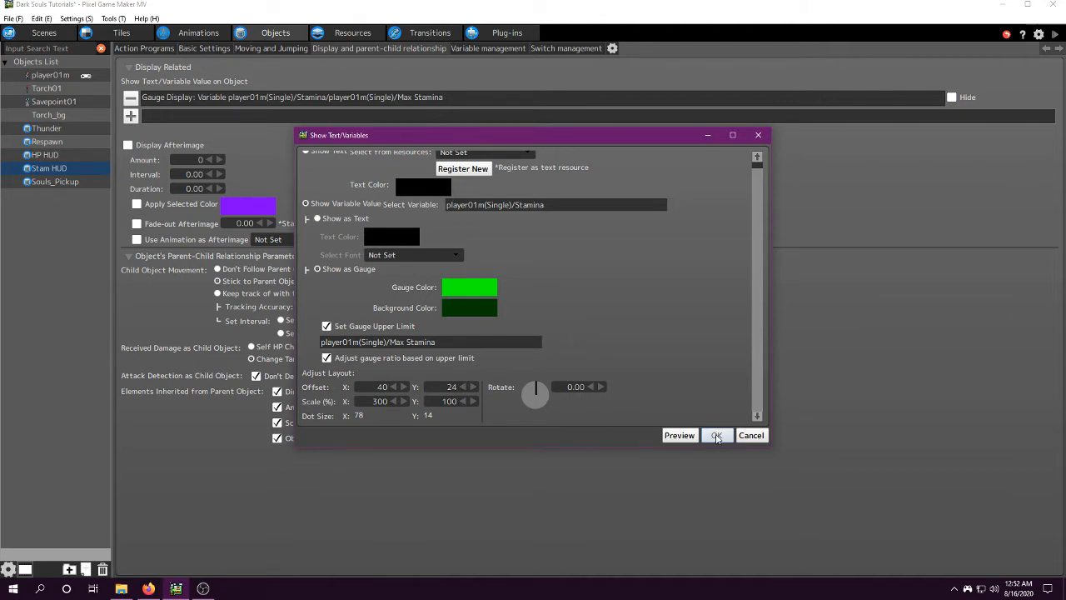
left_click(716, 435)
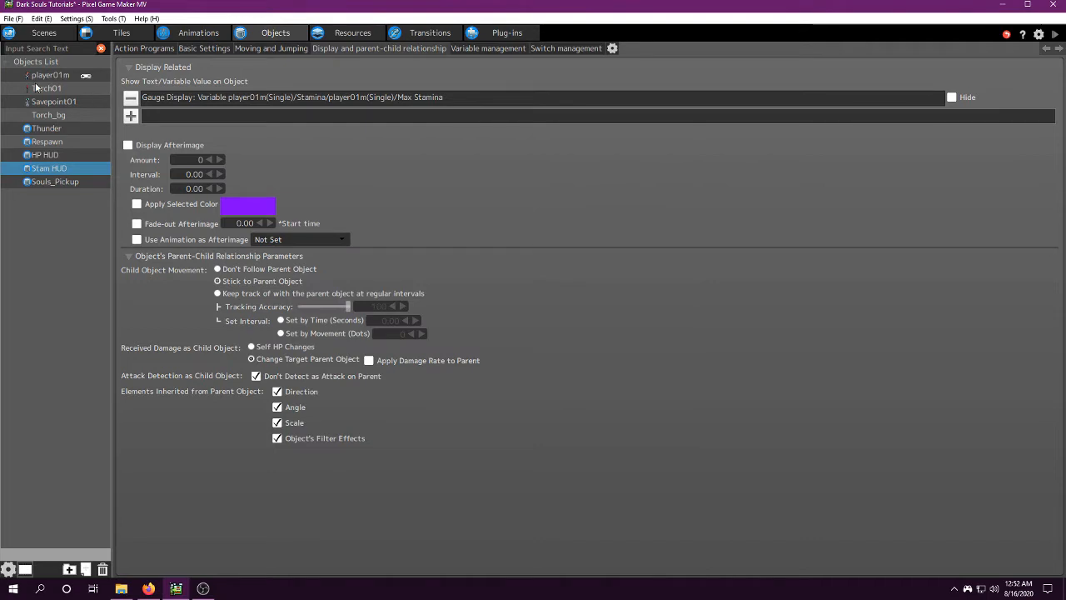
mouse_move(53, 83)
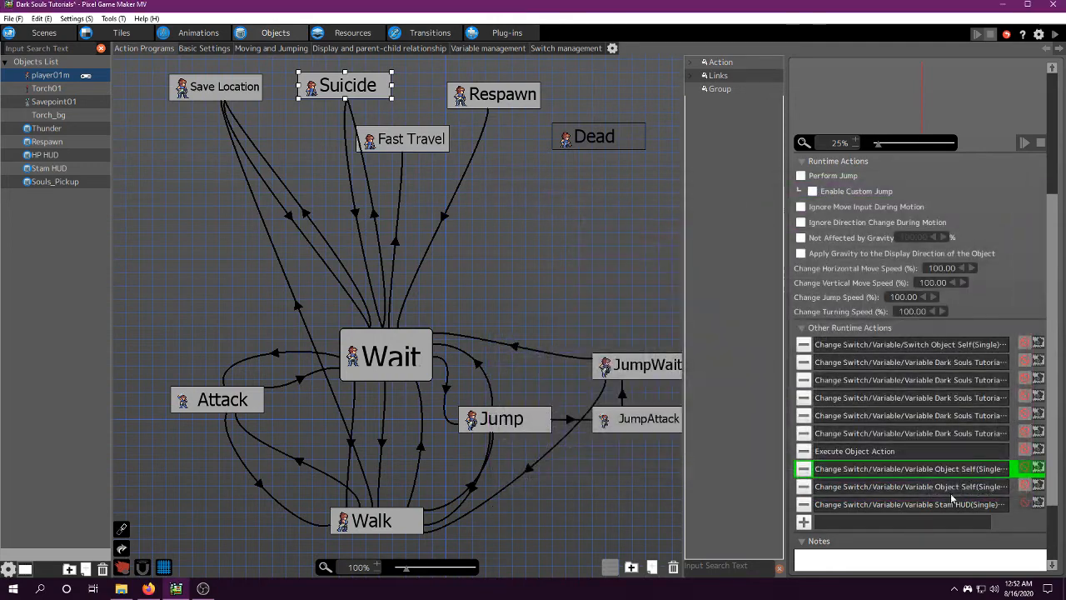
Step: Review the Stam HUD position change and the next runtime action without altering them
double_click(907, 470)
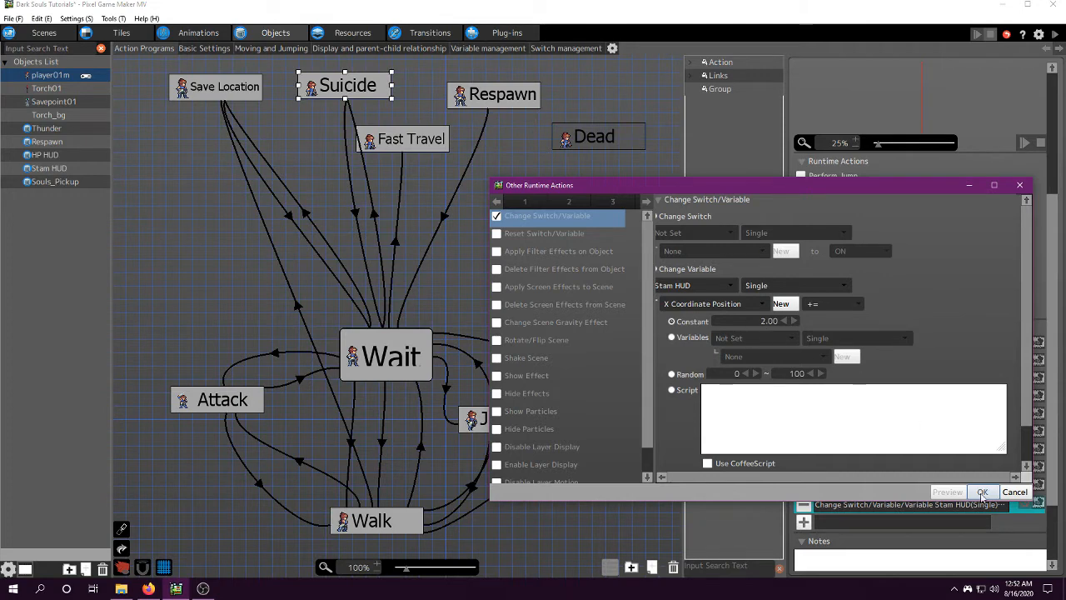
left_click(981, 491)
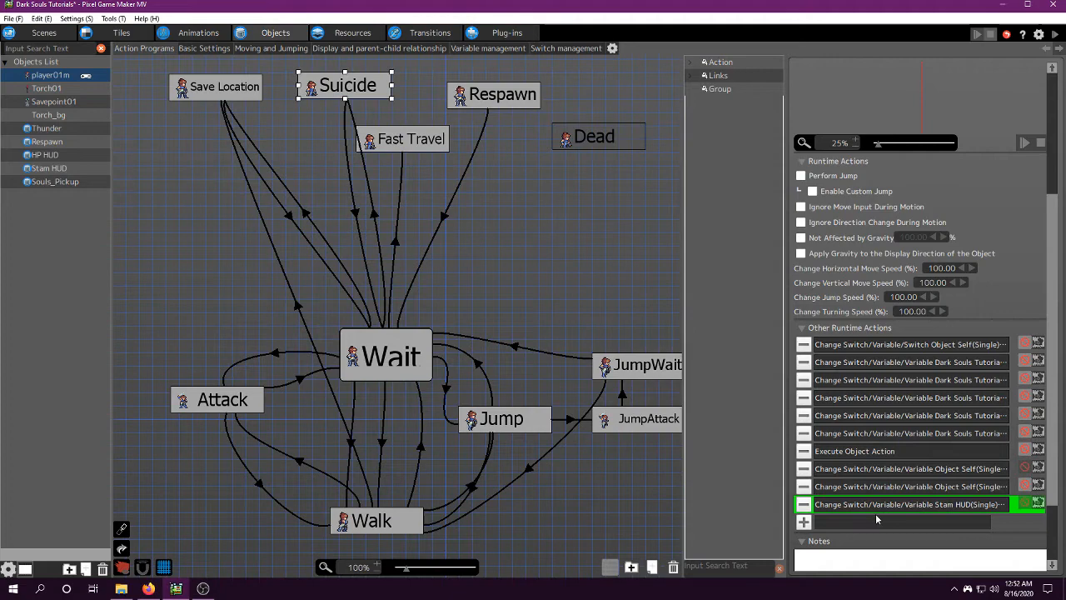
double_click(903, 503)
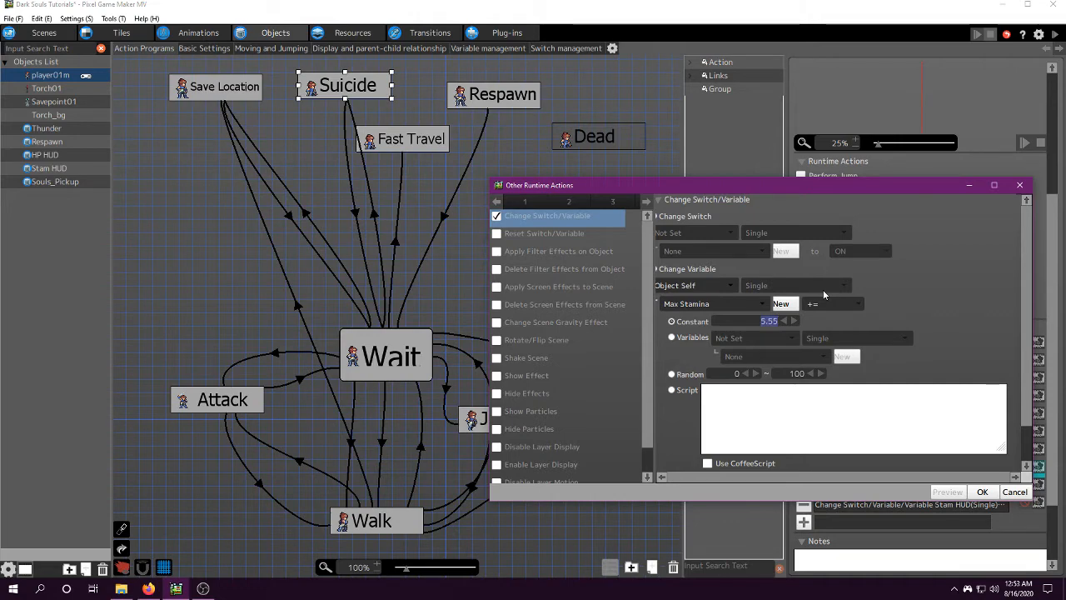
left_click(980, 492)
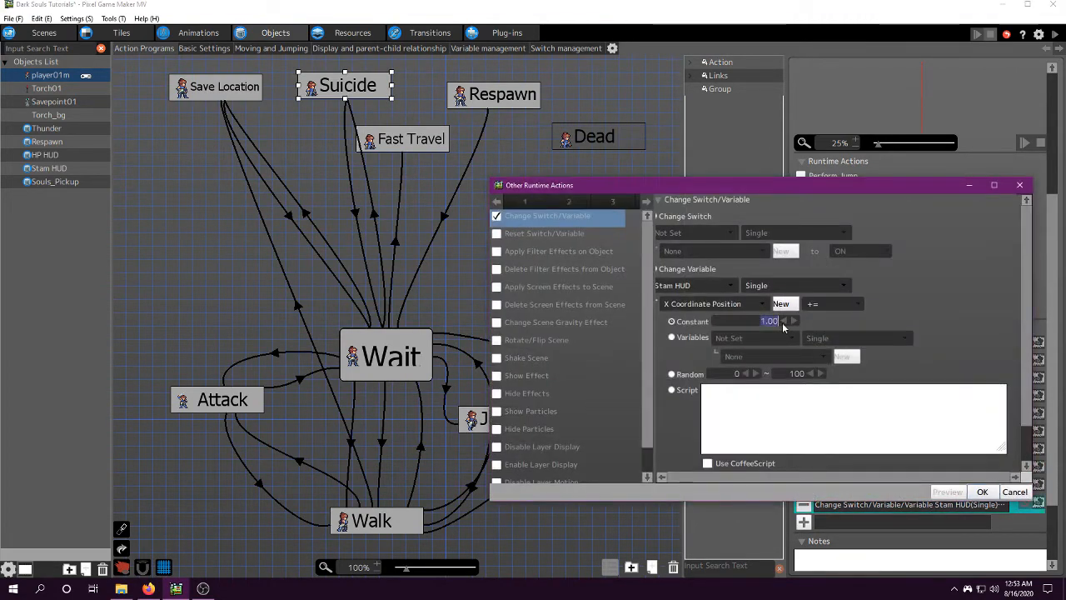
Step: Set the Stam HUD X Coordinate change to a constant of 2.00 and confirm
left_click(983, 491)
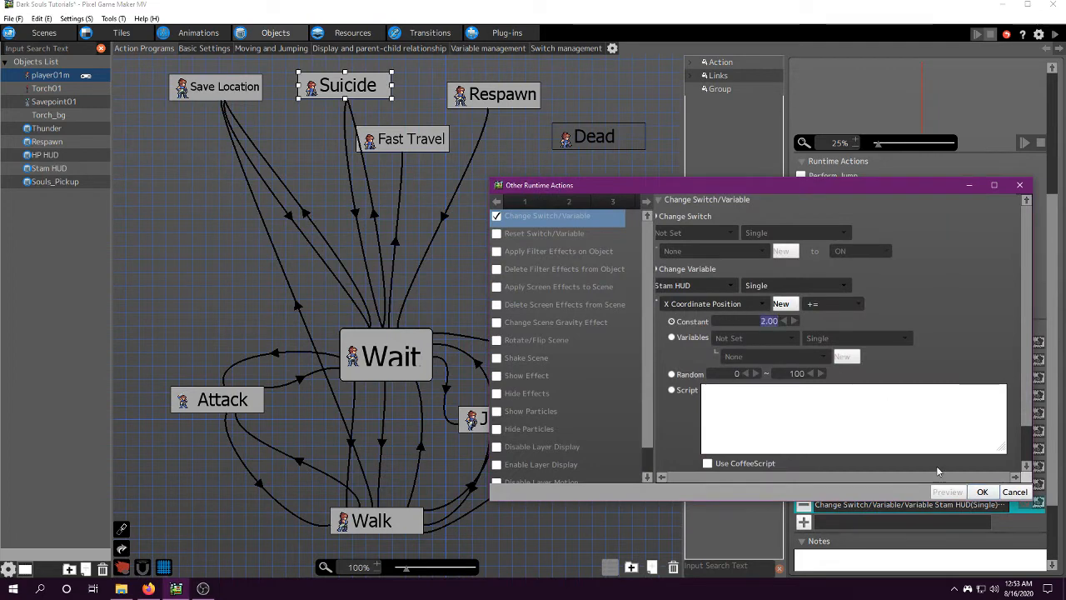
left_click(982, 491)
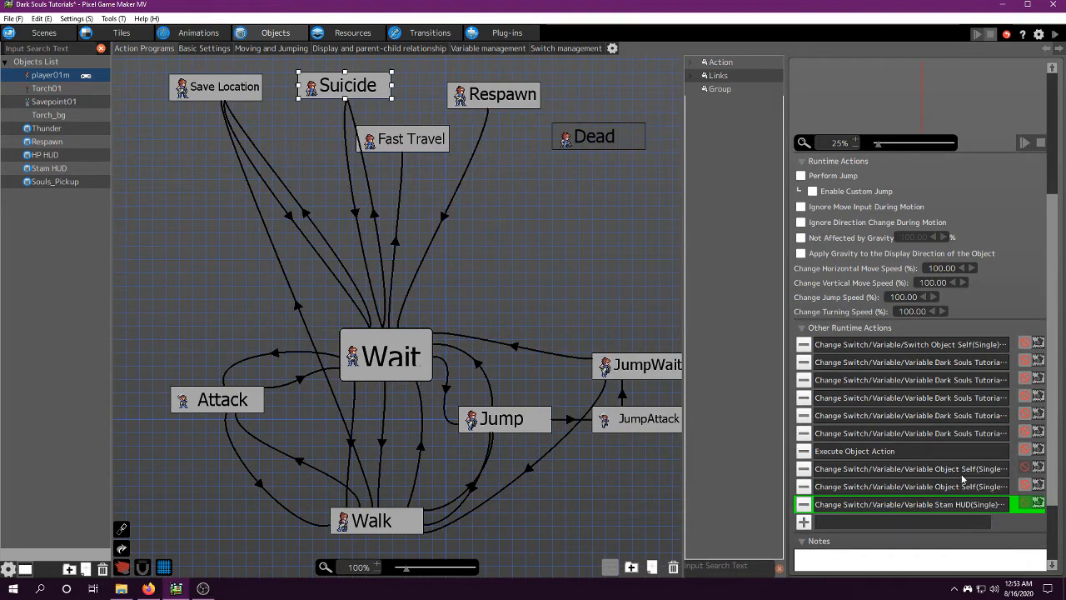
left_click(907, 468)
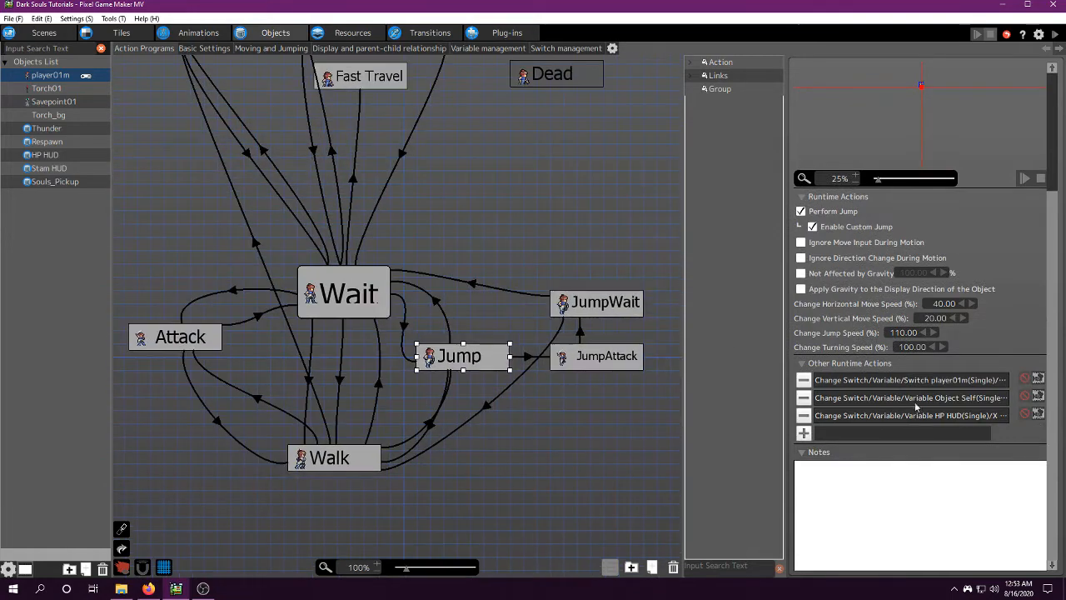
Step: Check the Max HP adjustment, then set the HP HUD X coordinate offset to constant 36
double_click(902, 397)
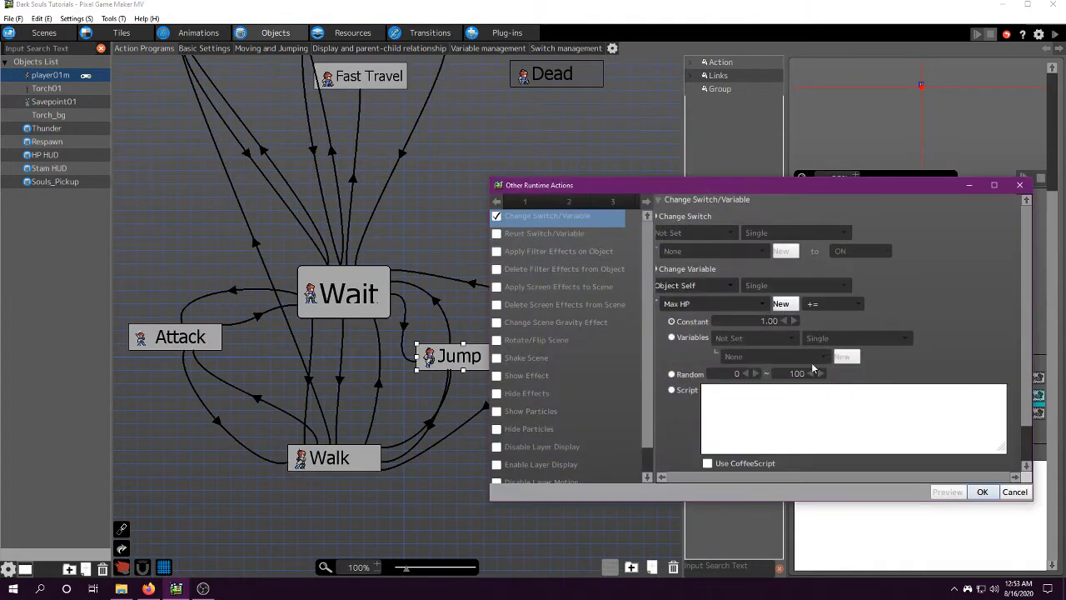
left_click(981, 491)
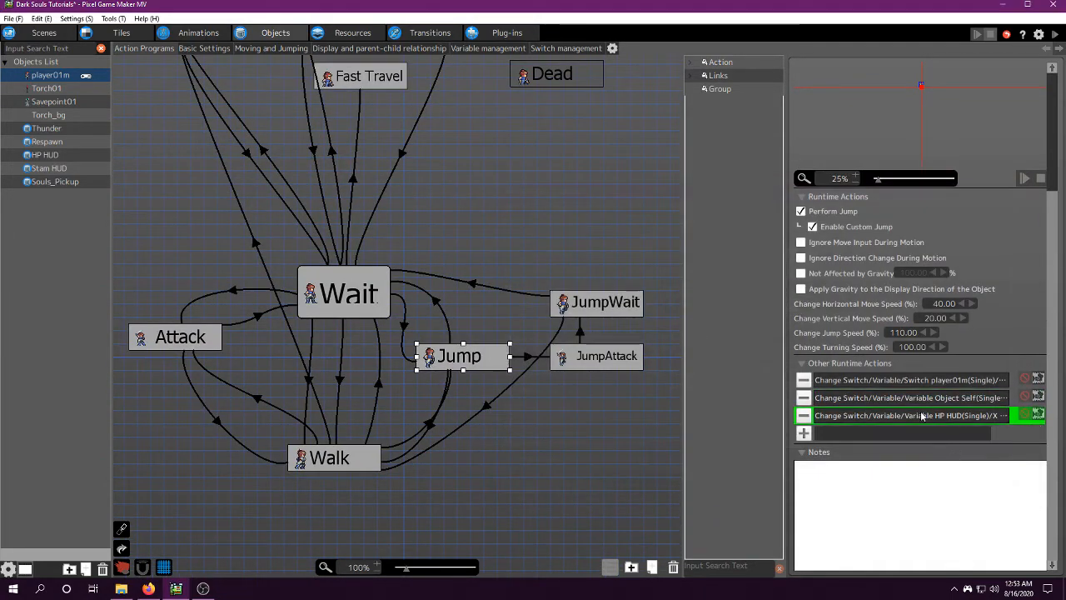
double_click(908, 415)
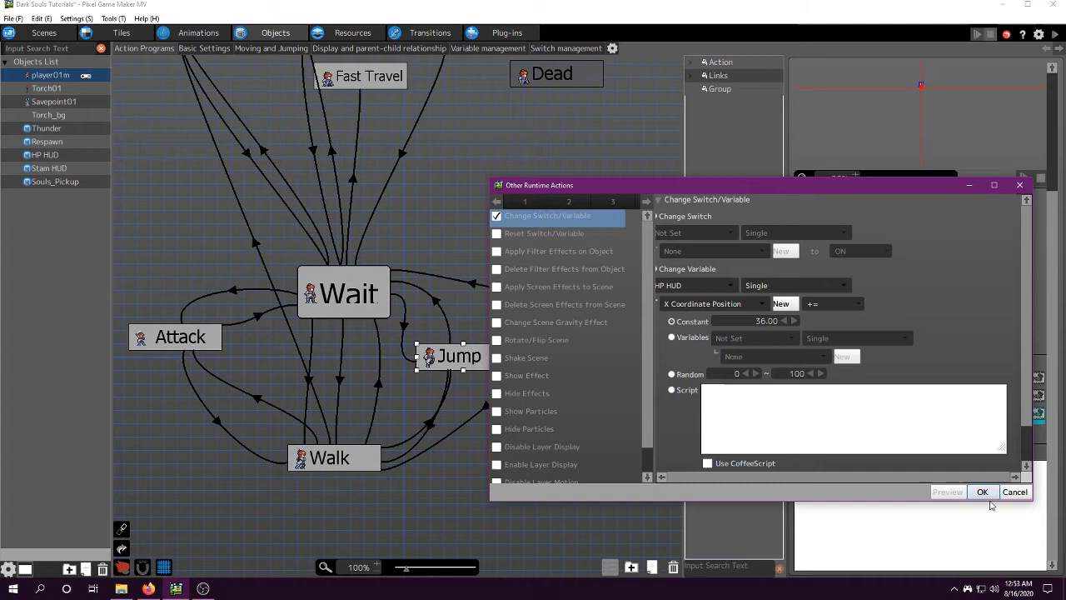
left_click(982, 492)
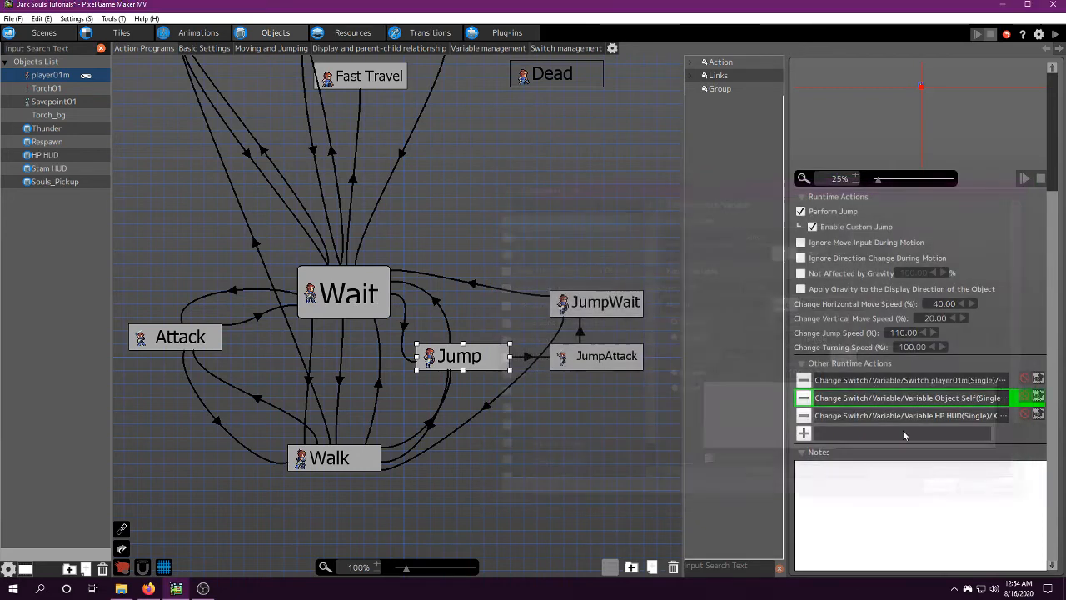
Step: Reopen the HP HUD offset action twice to verify the constant 36 is kept
double_click(908, 415)
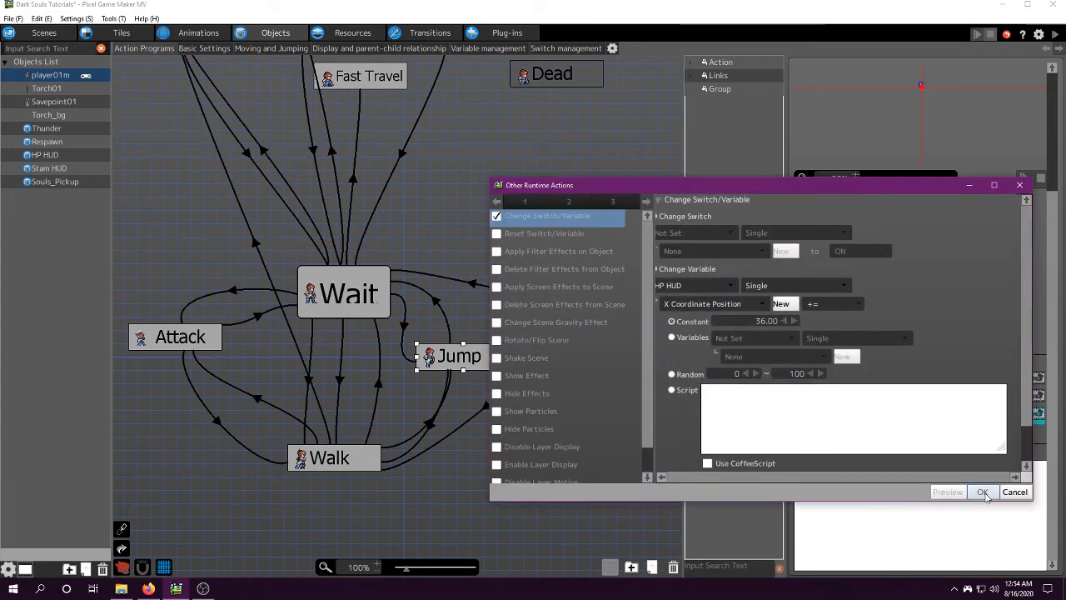
left_click(983, 491)
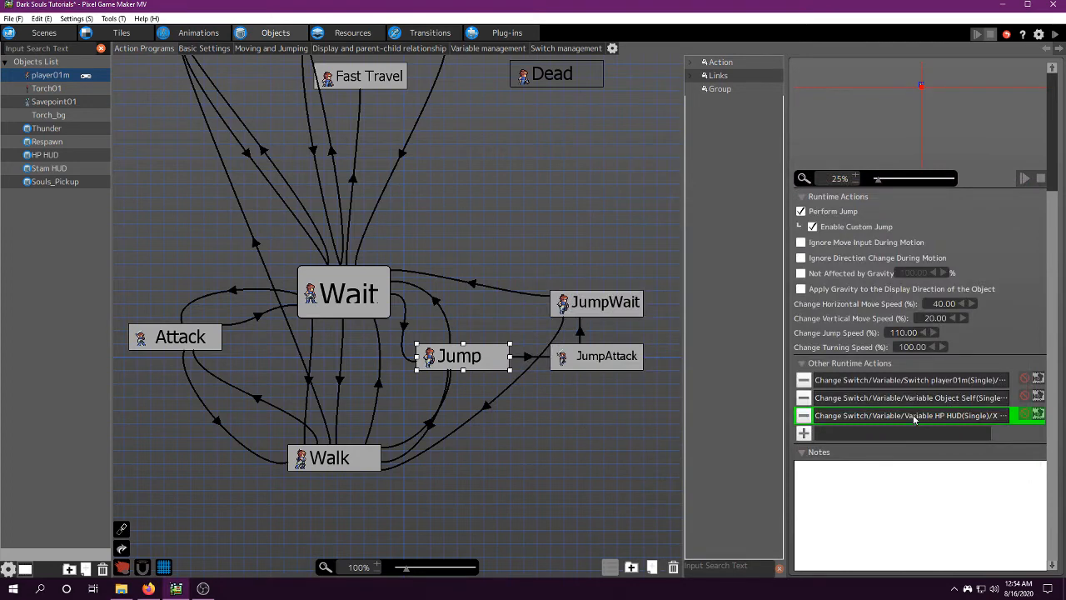
double_click(908, 415)
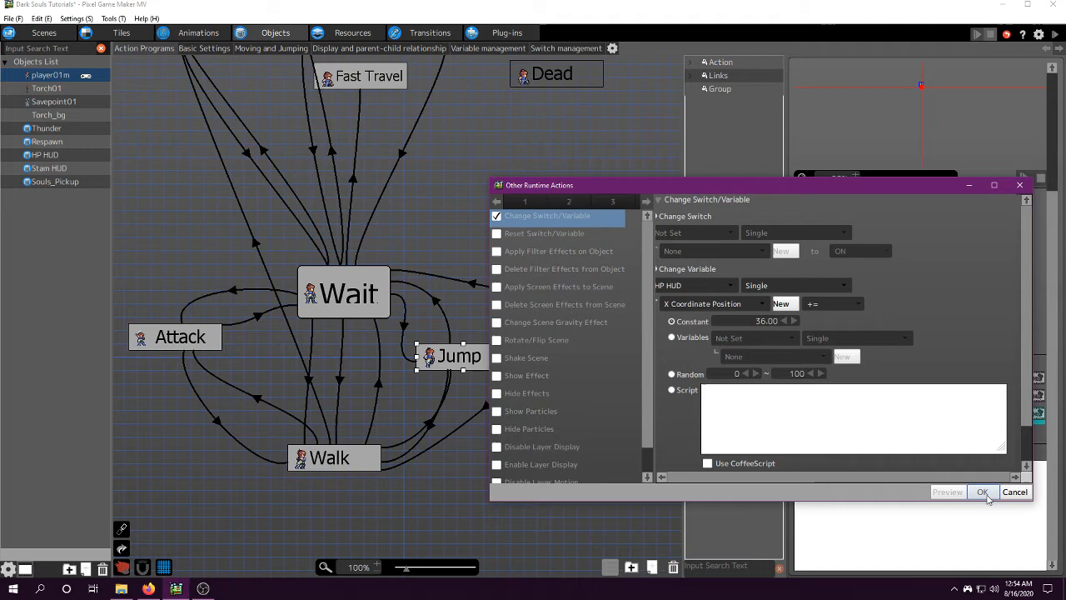
left_click(982, 492)
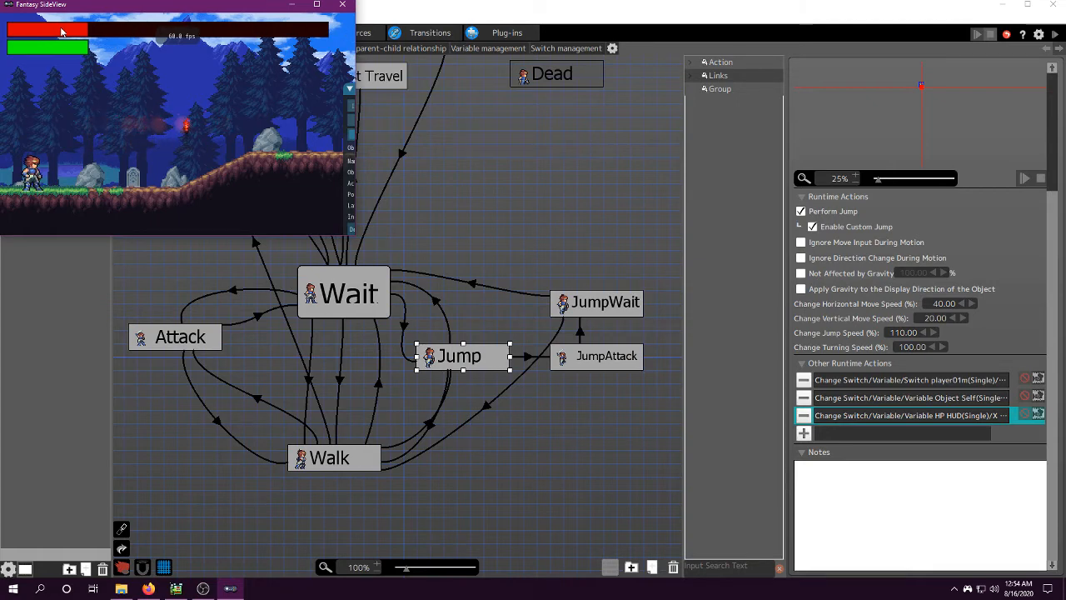
mouse_move(135, 33)
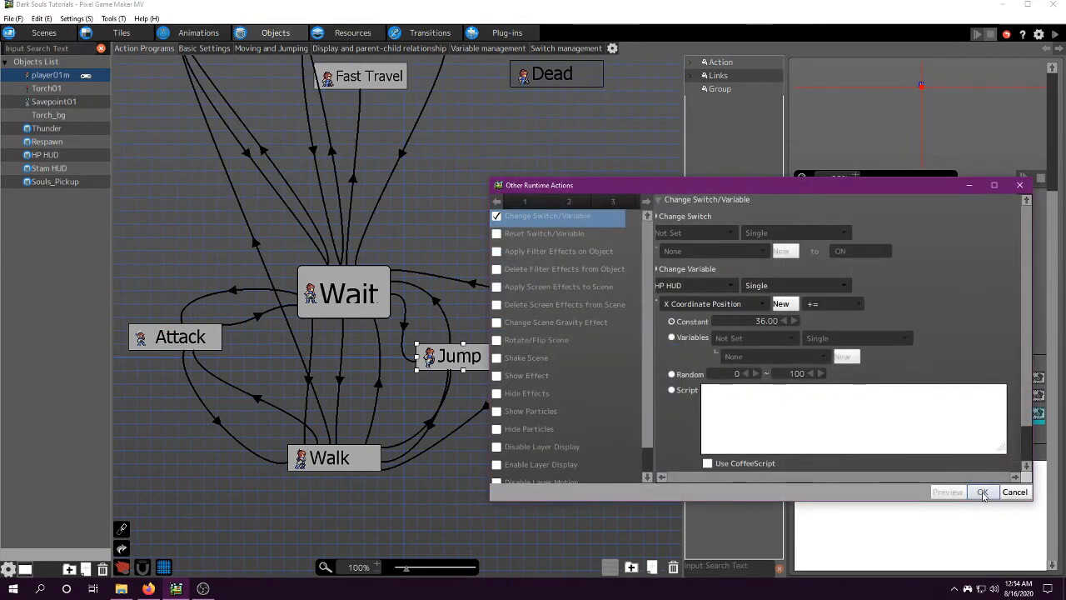
Step: Set the Jump action's HP HUD X Coordinate change to a constant of 180
left_click(983, 491)
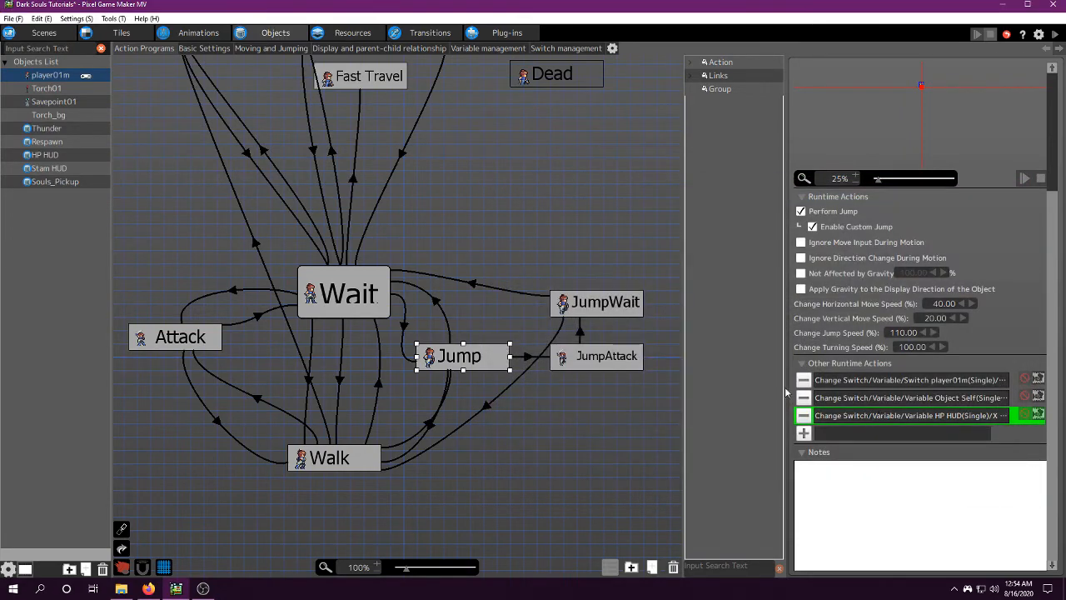
double_click(907, 415)
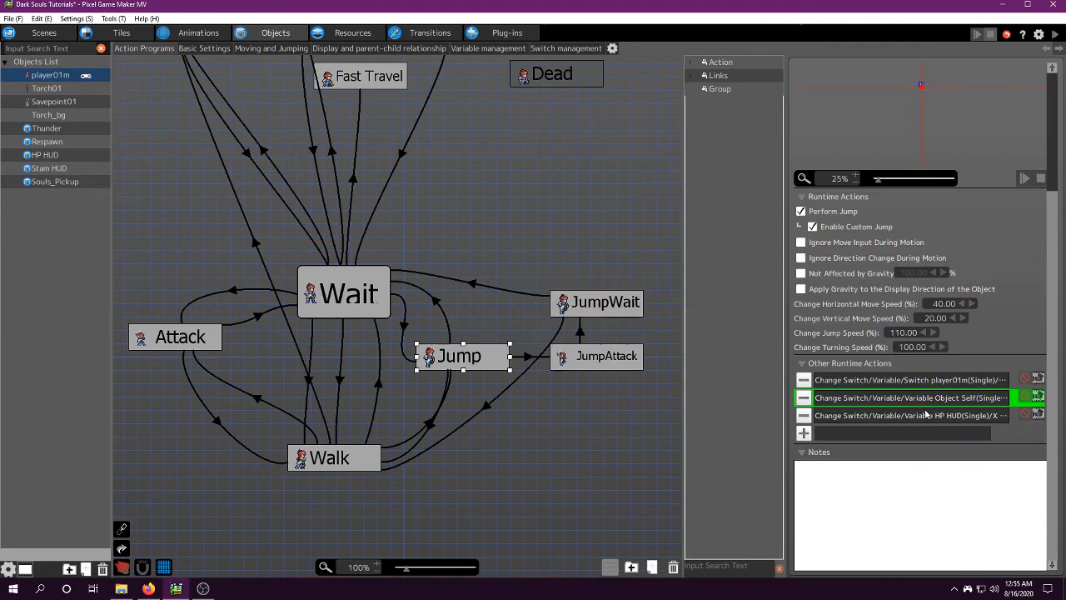
double_click(907, 415)
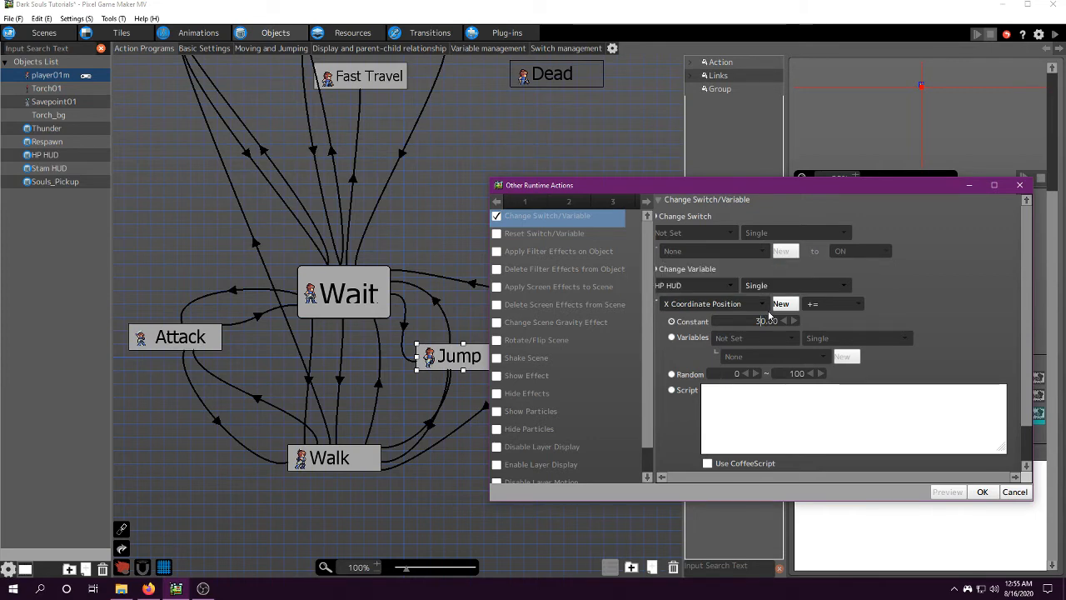
type("180")
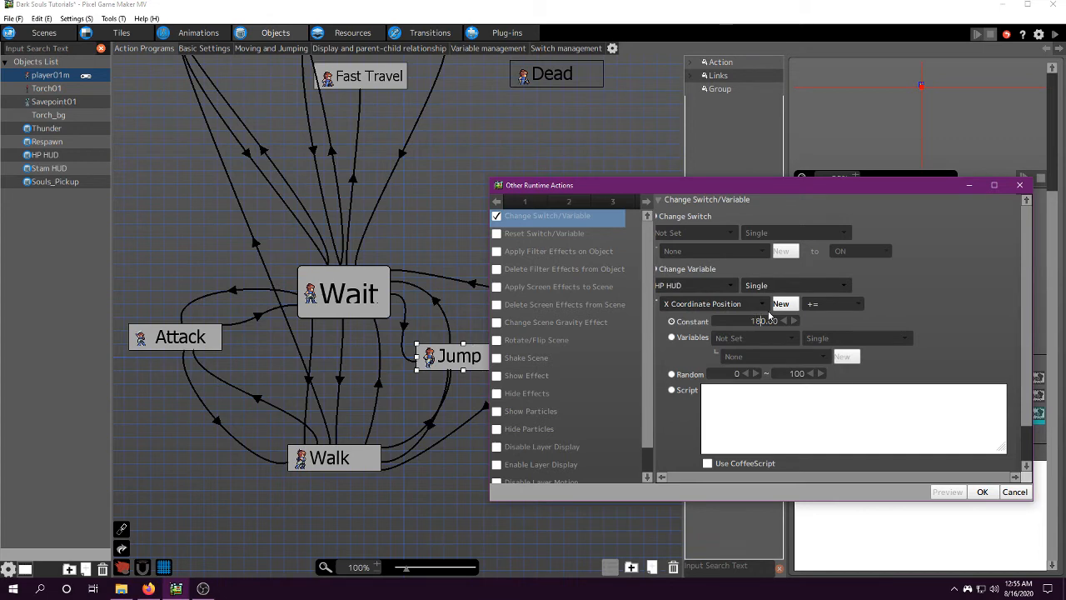
left_click(983, 491)
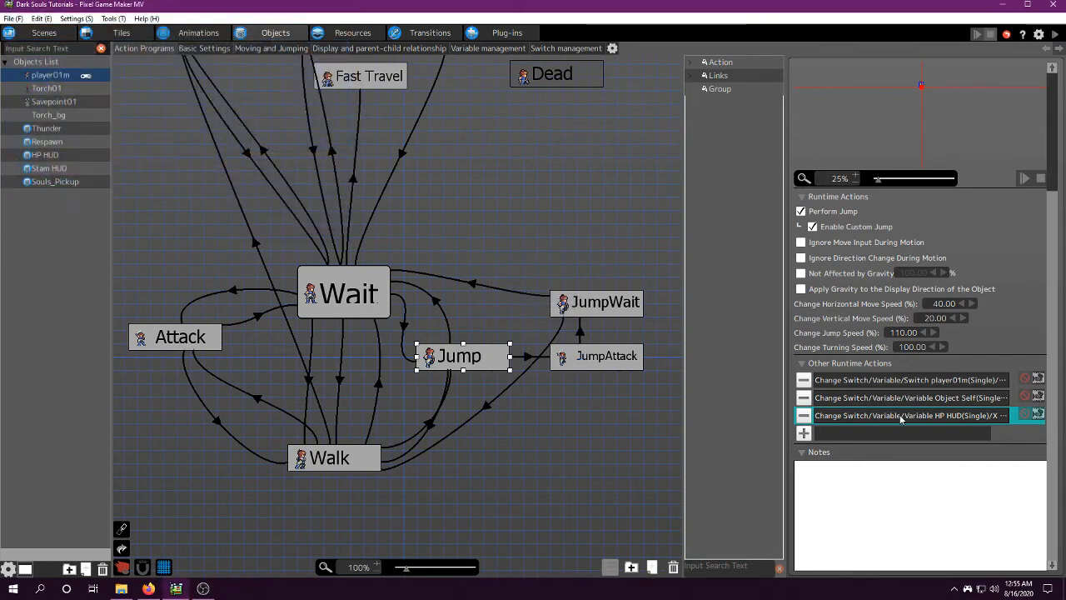
Step: Reopen the HP HUD X change and the Object Self Max HP change to verify them
double_click(899, 414)
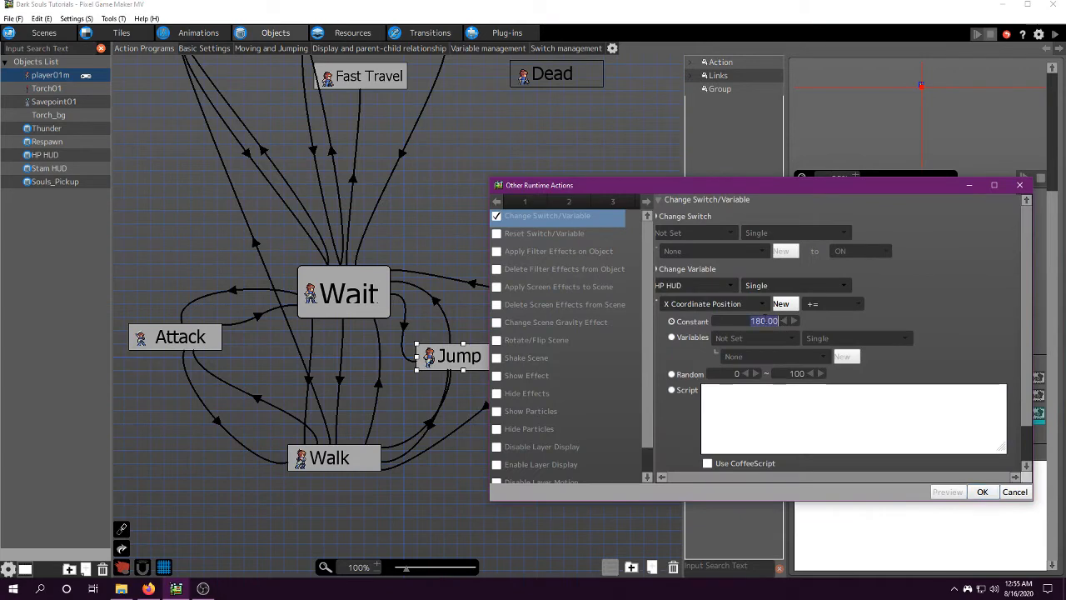
left_click(983, 491)
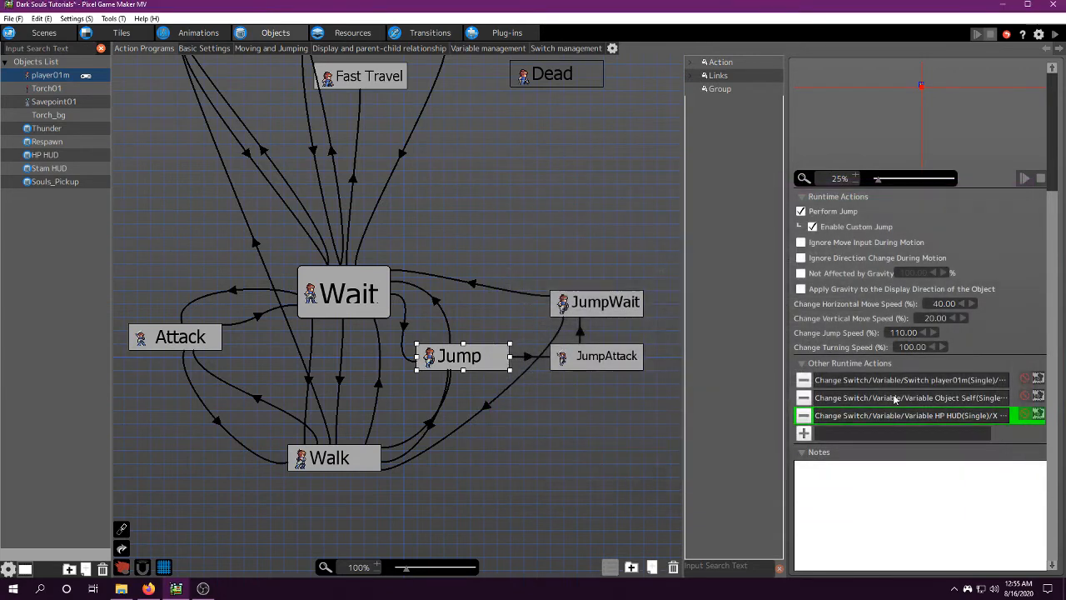
double_click(908, 415)
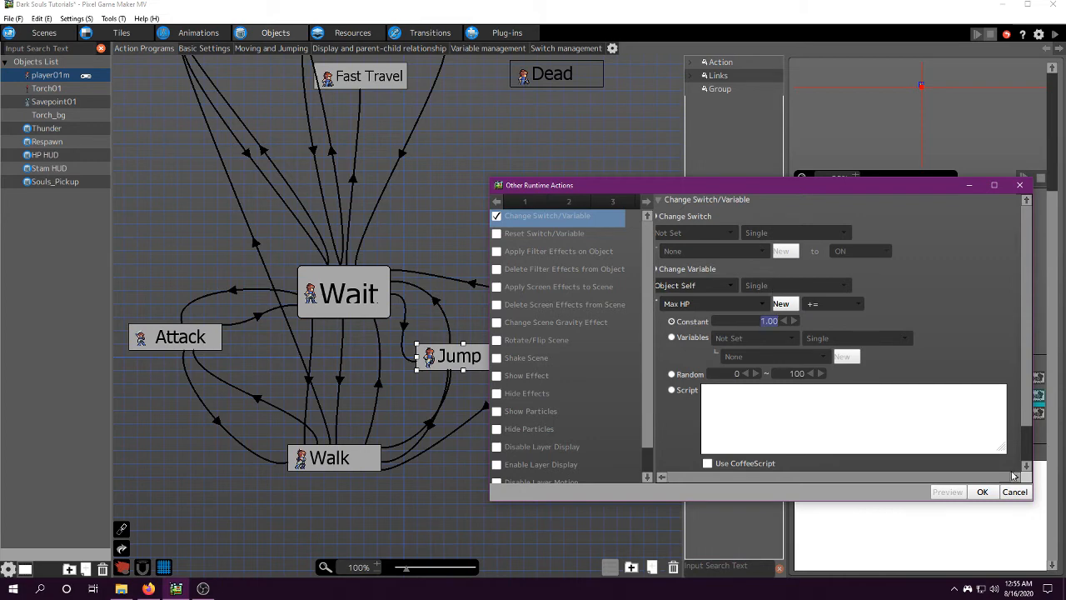
left_click(983, 491)
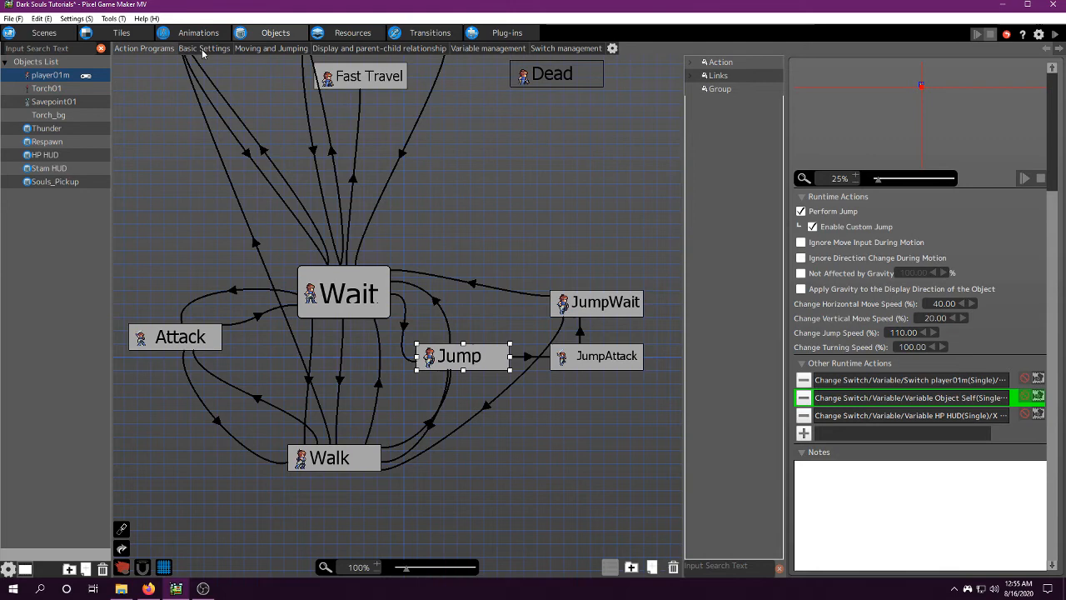
mouse_move(224, 54)
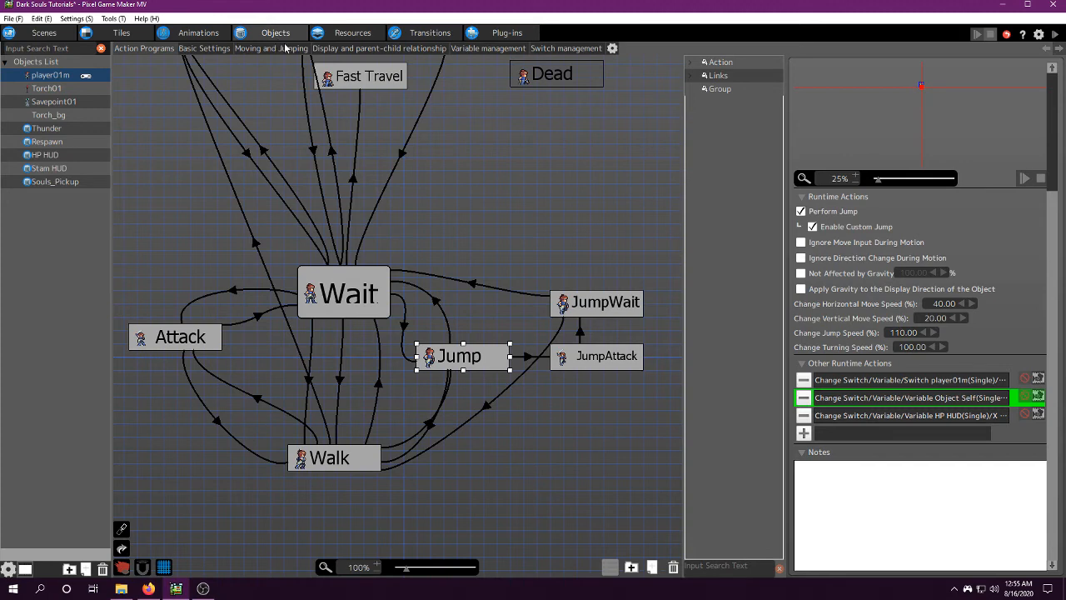
mouse_move(287, 47)
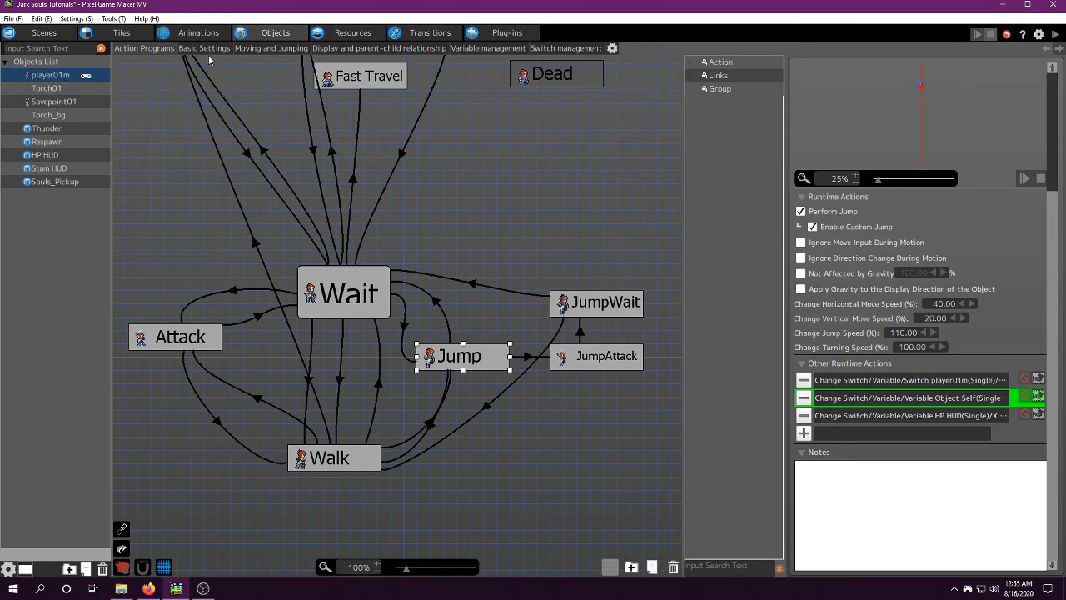
mouse_move(258, 78)
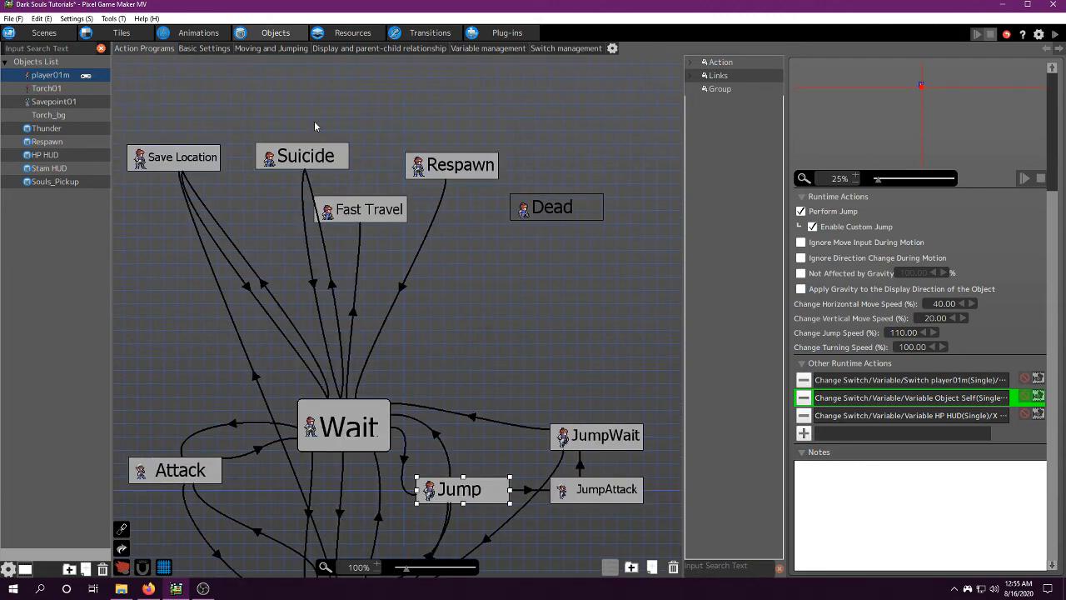
Step: Select the Suicide action and review its Stam HUD variable change
double_click(909, 396)
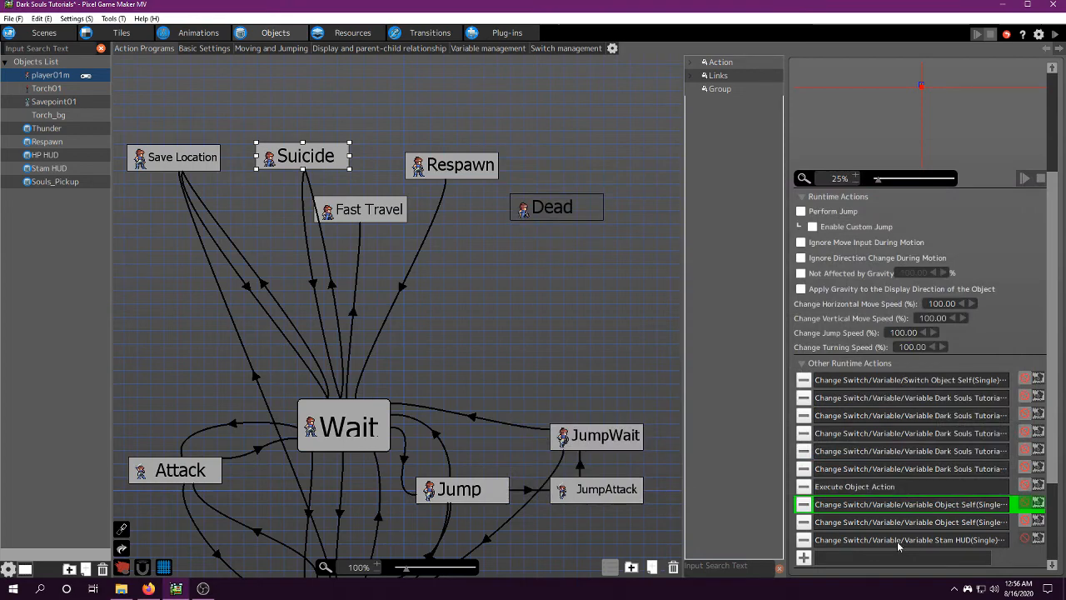
double_click(909, 539)
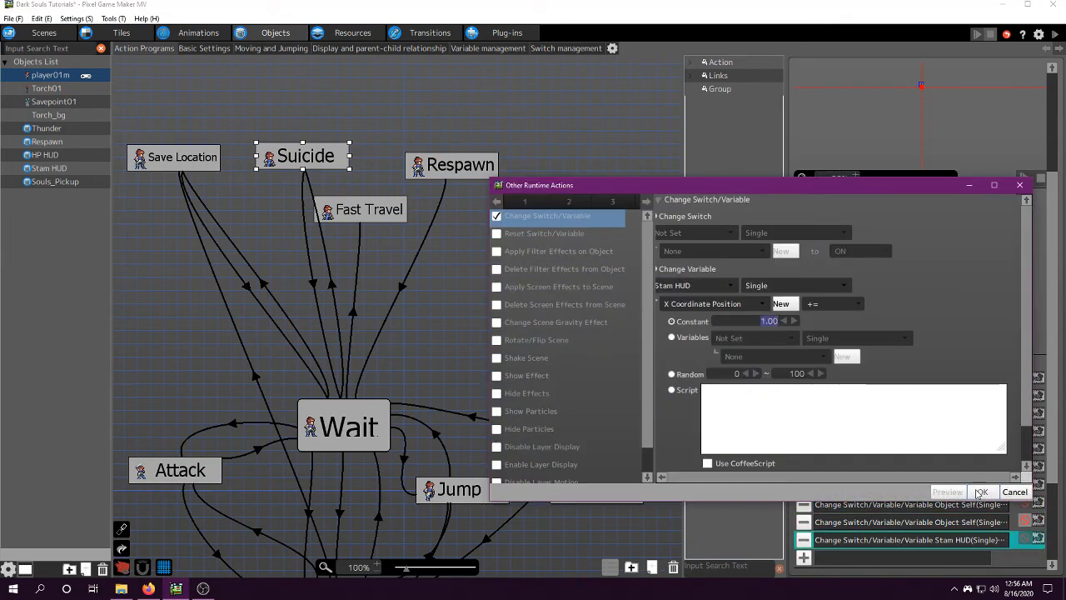
left_click(981, 491)
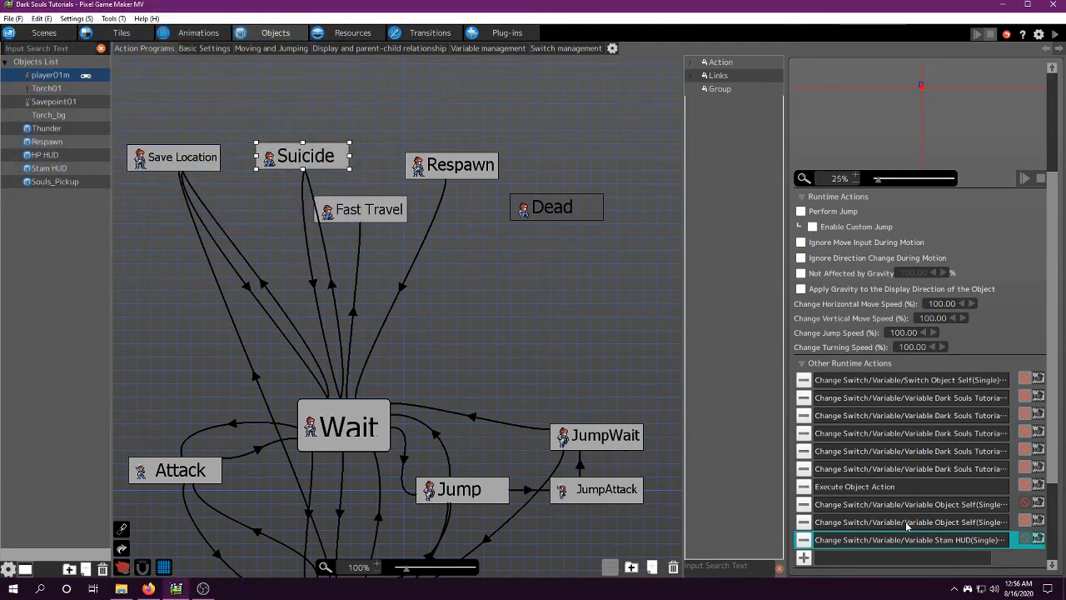
mouse_move(907, 526)
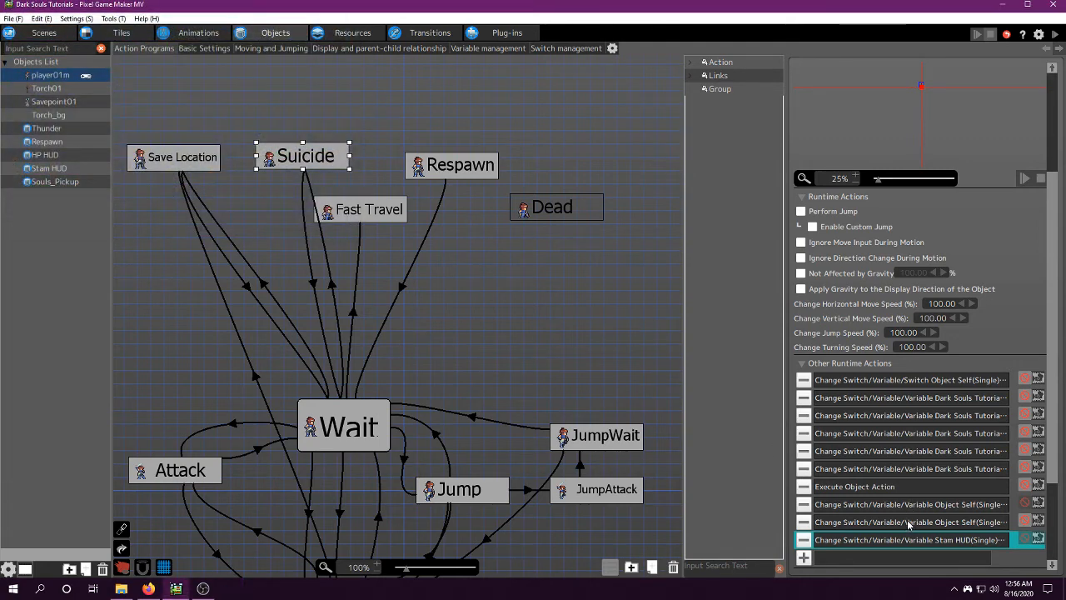
Step: Reopen the Suicide action's Stam HUD coordinate change, showing constant 1
double_click(907, 540)
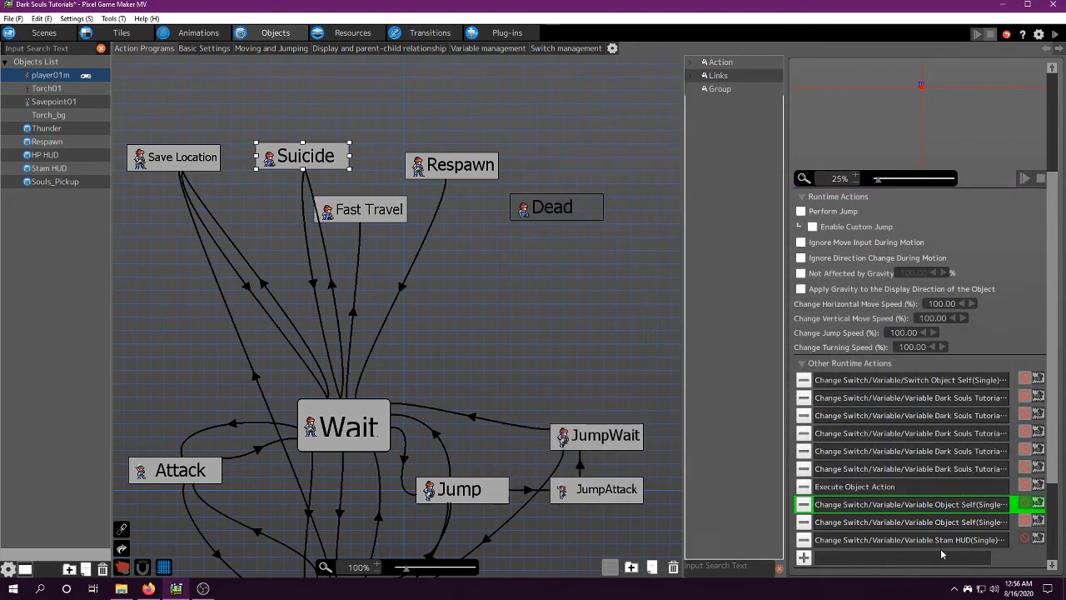
double_click(908, 540)
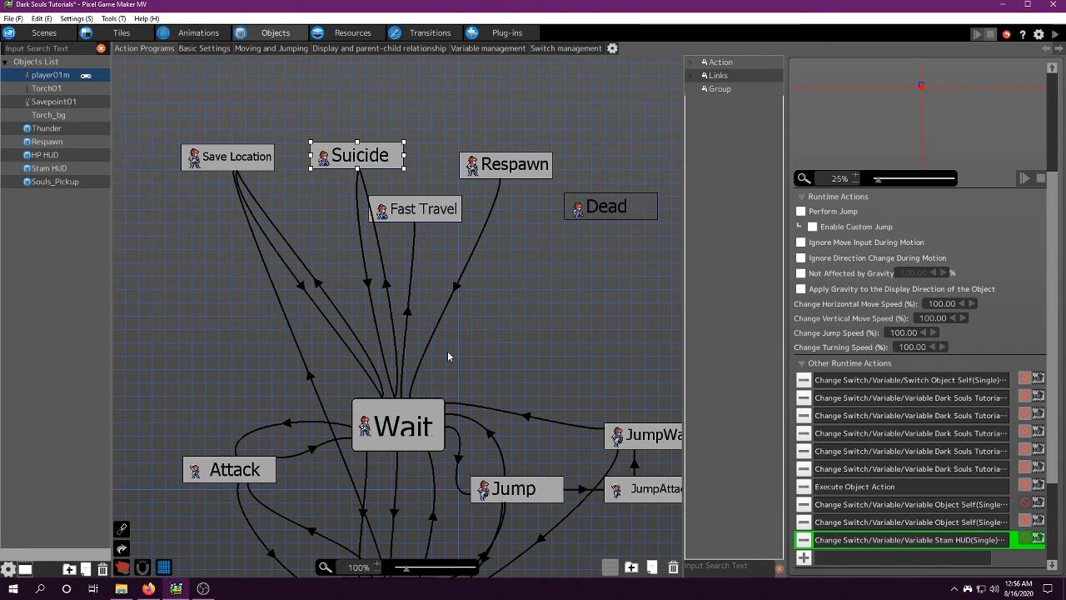
mouse_move(441, 280)
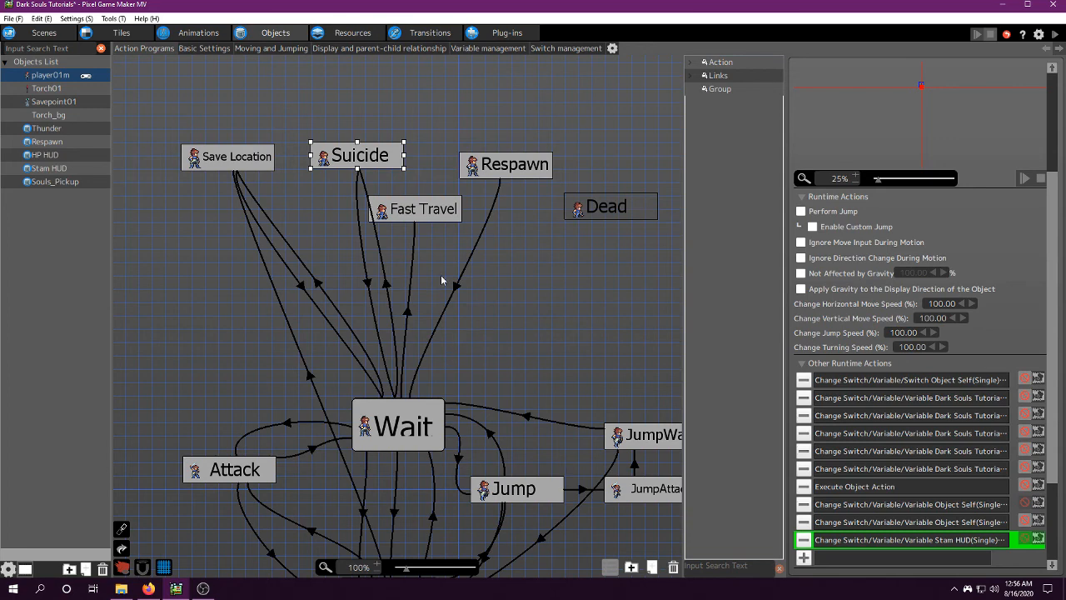
mouse_move(118, 117)
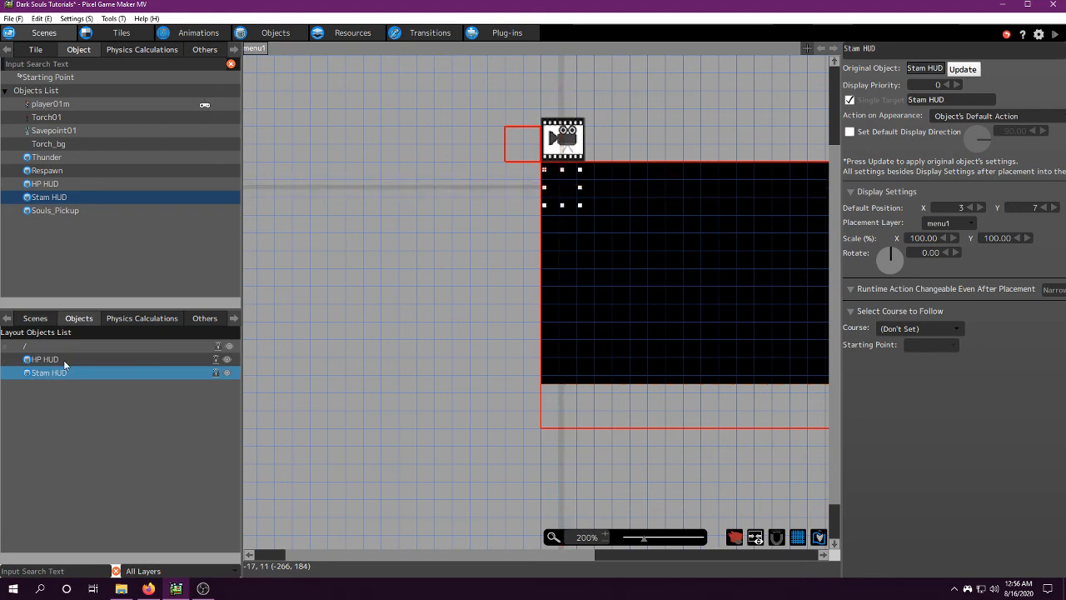
left_click(43, 360)
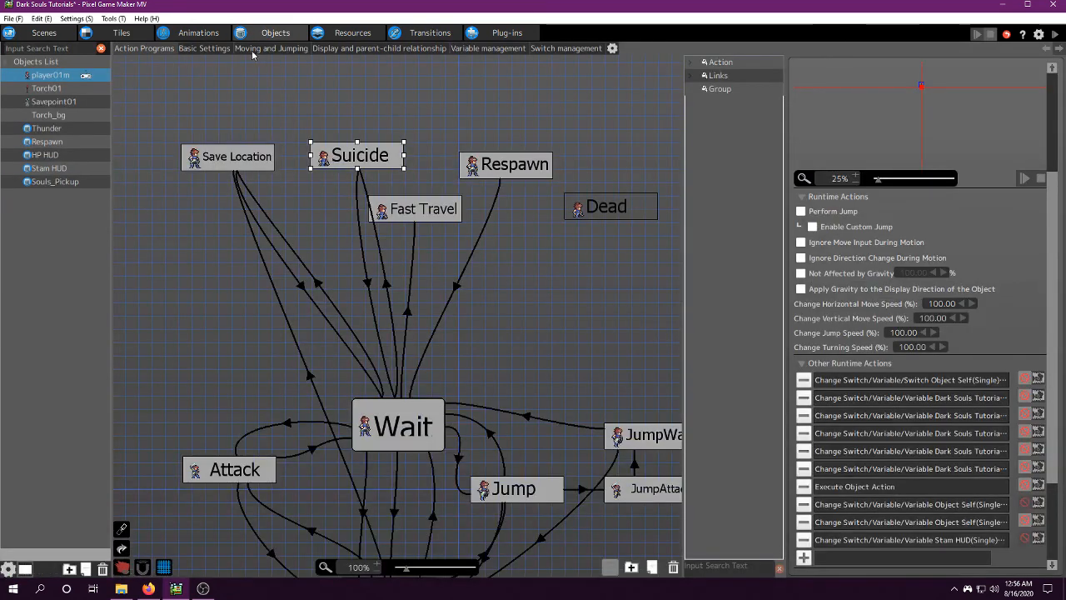
Step: Review the Stam HUD's gauge display tied to player01's Stamina and Max Stamina, then confirm
left_click(378, 47)
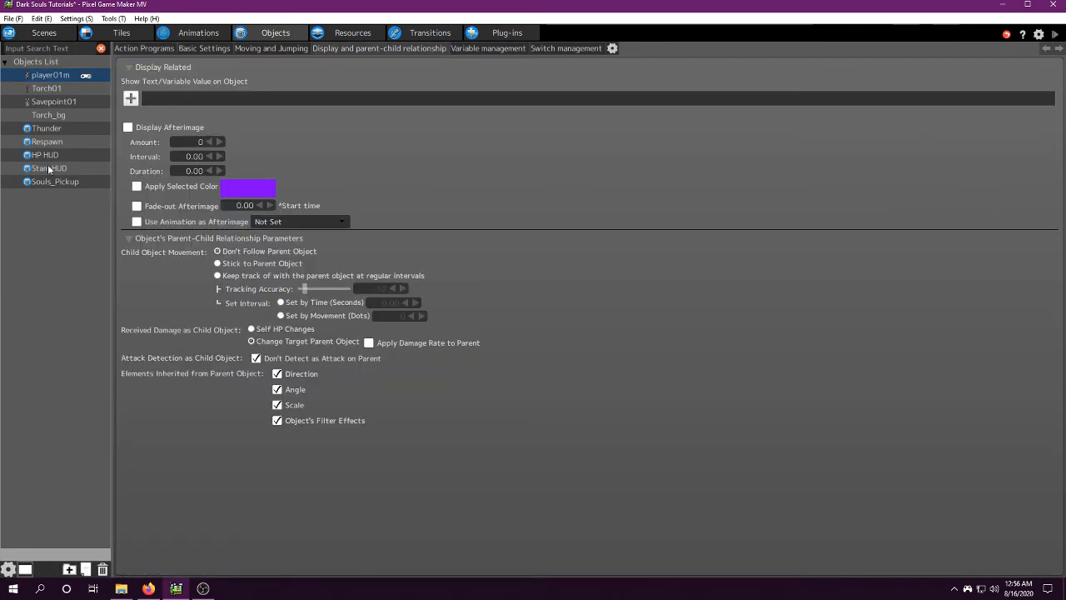
left_click(45, 155)
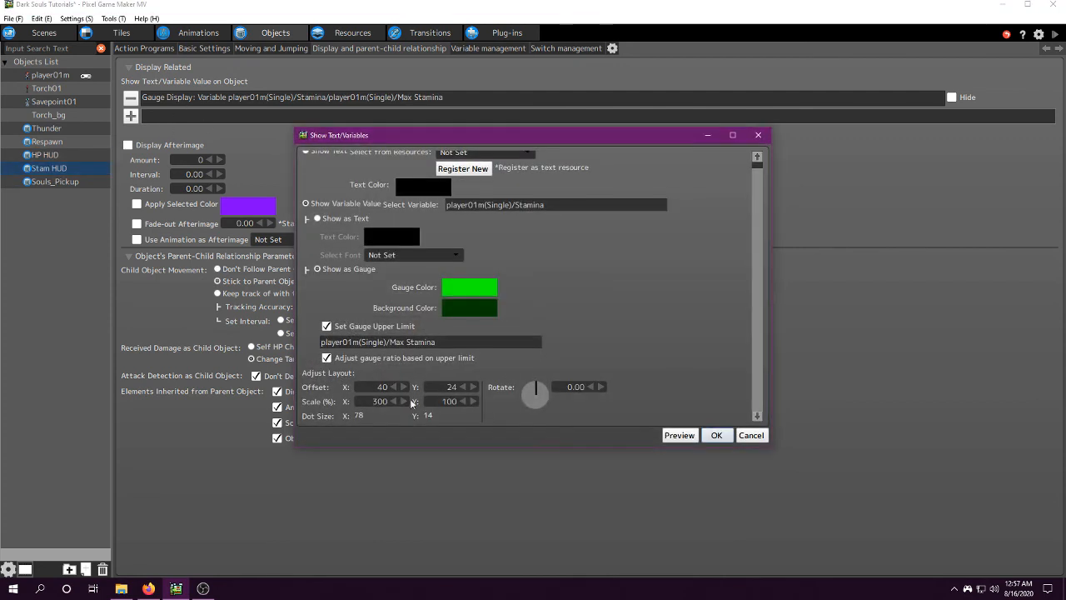
left_click(716, 435)
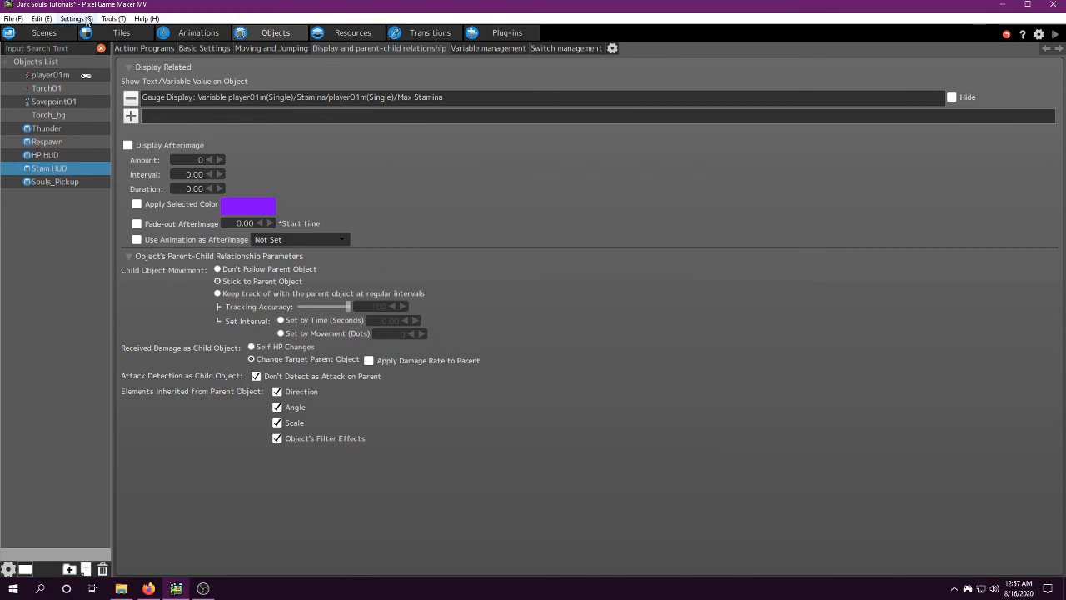